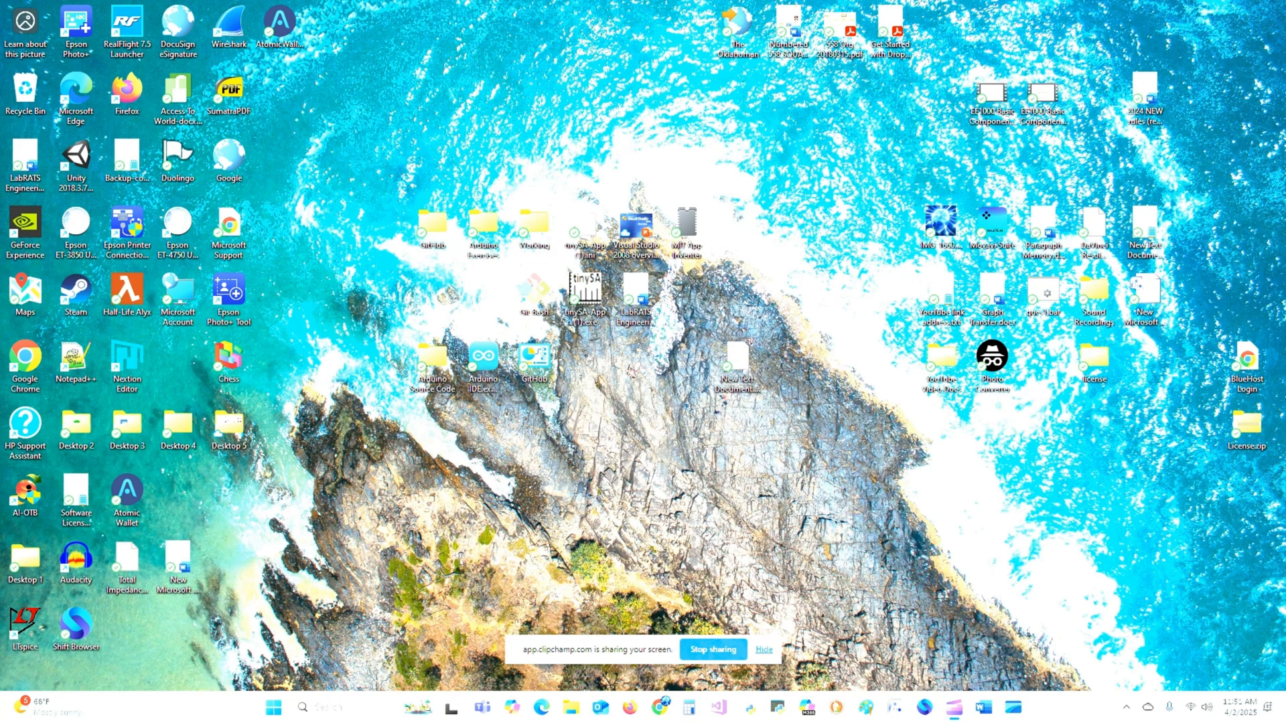
Step: Open the Windows Start menu from the taskbar
left_click(274, 708)
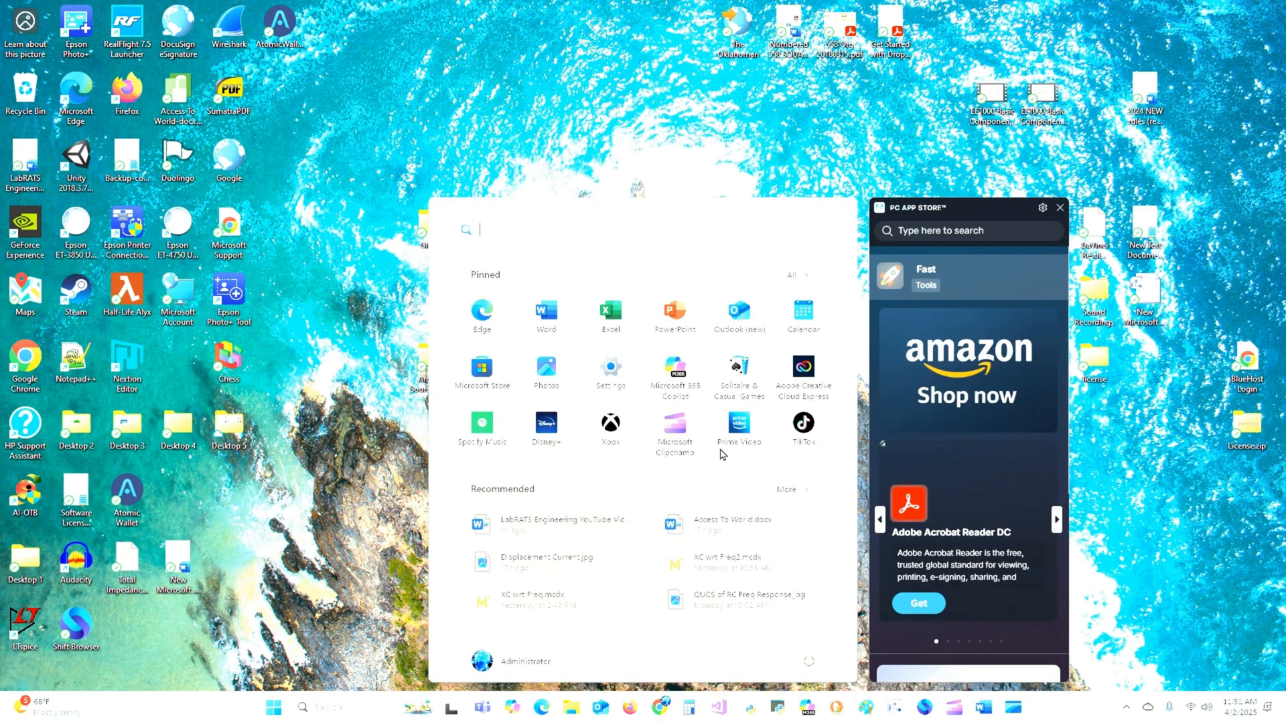
mouse_move(697, 406)
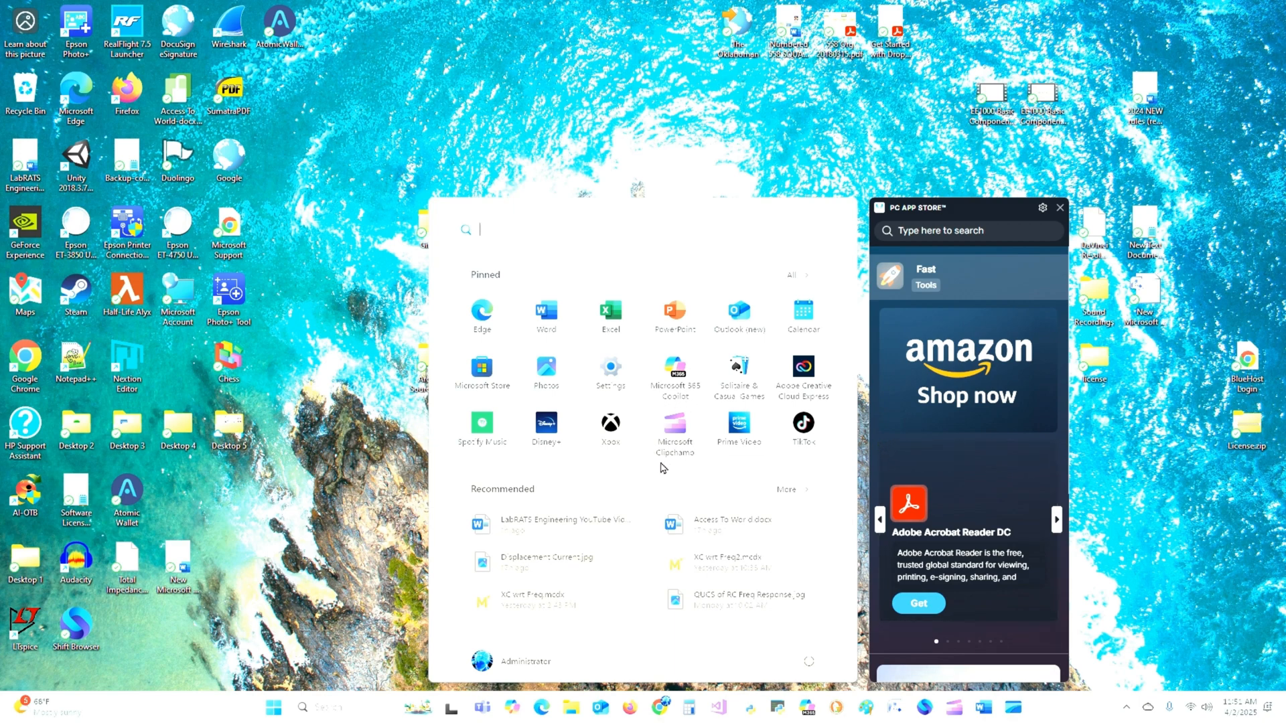
mouse_move(567, 565)
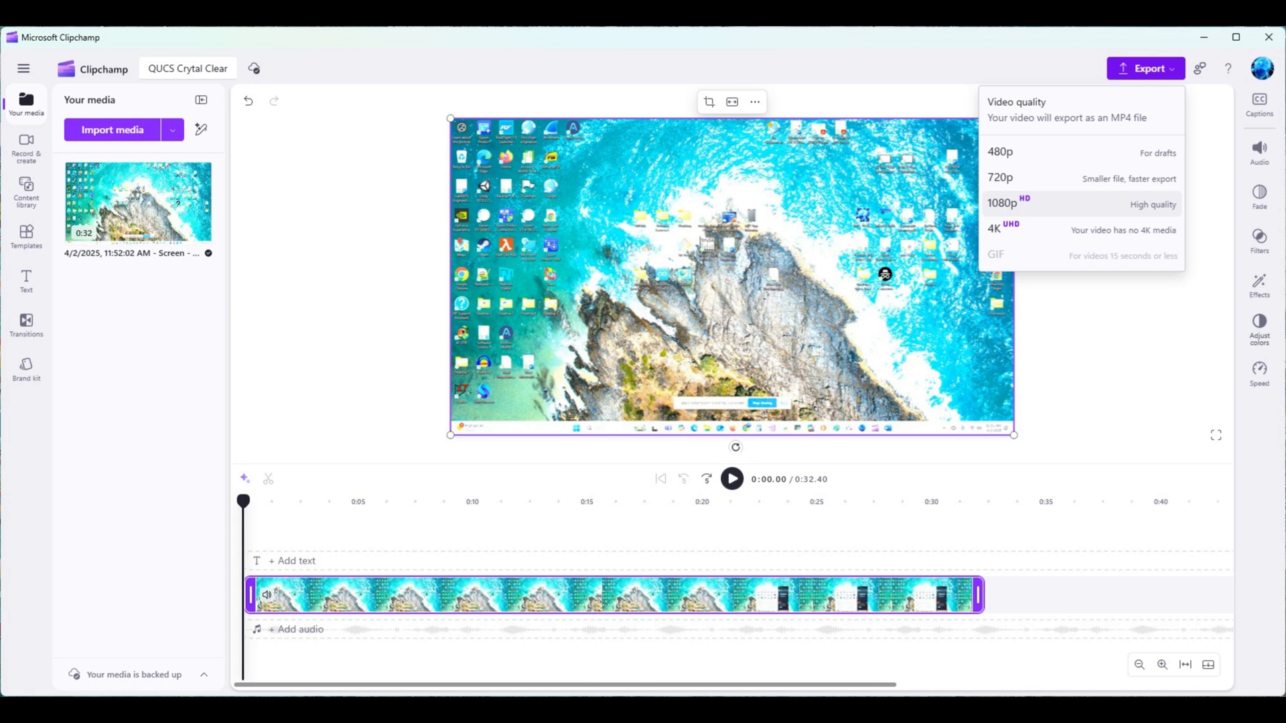
Step: Show Clipchamp's Record & create options for the 'QUCS Crytal Clear' project
left_click(27, 148)
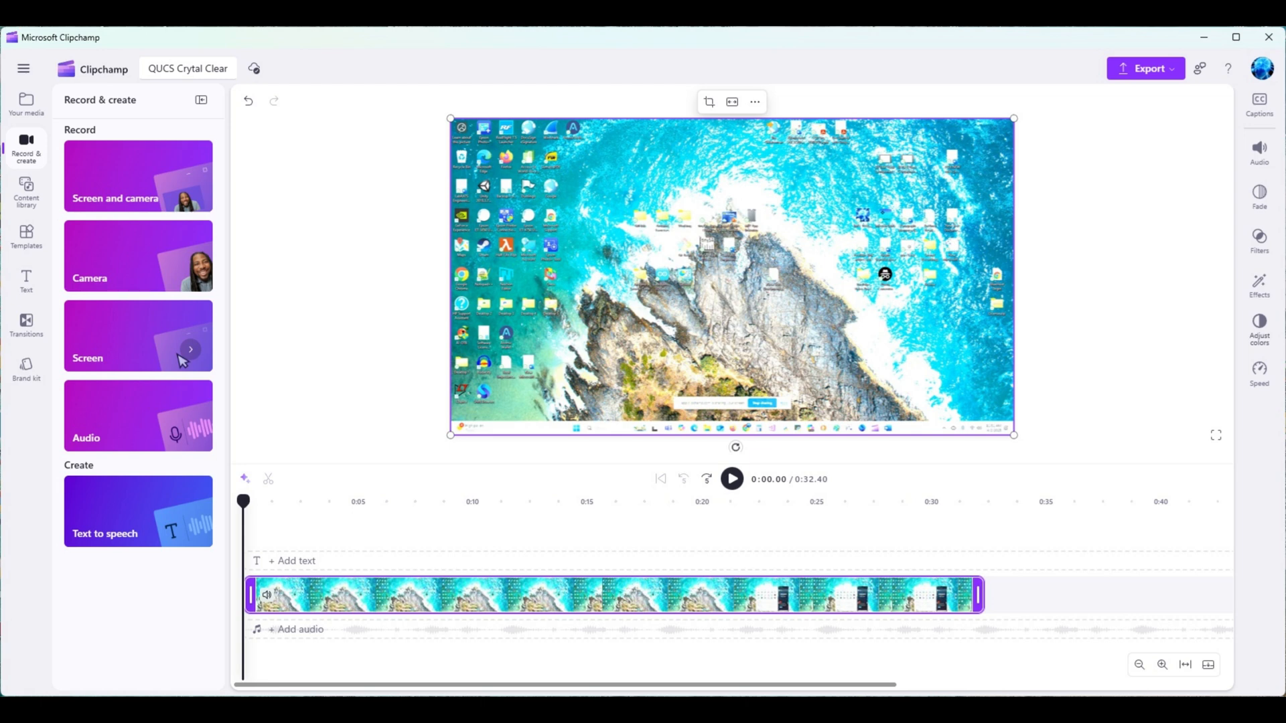
Step: Start a Clipchamp screen recording and bring up the share picker
left_click(136, 336)
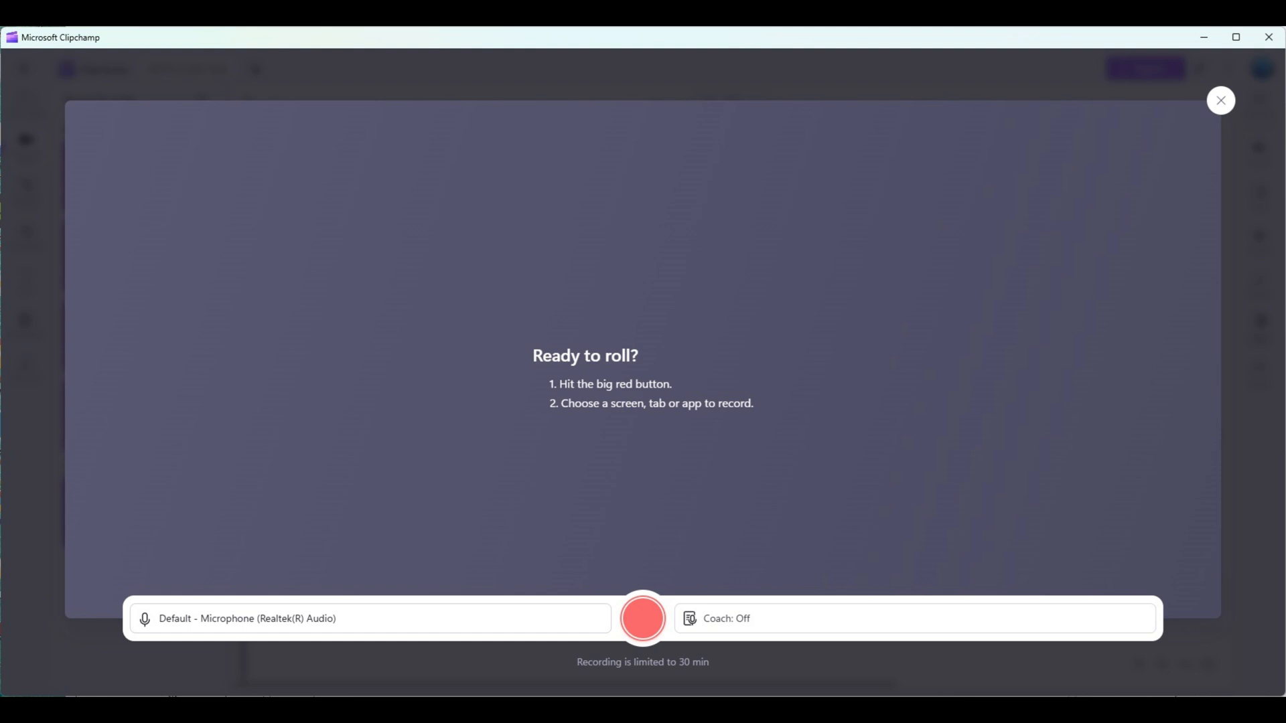
left_click(643, 618)
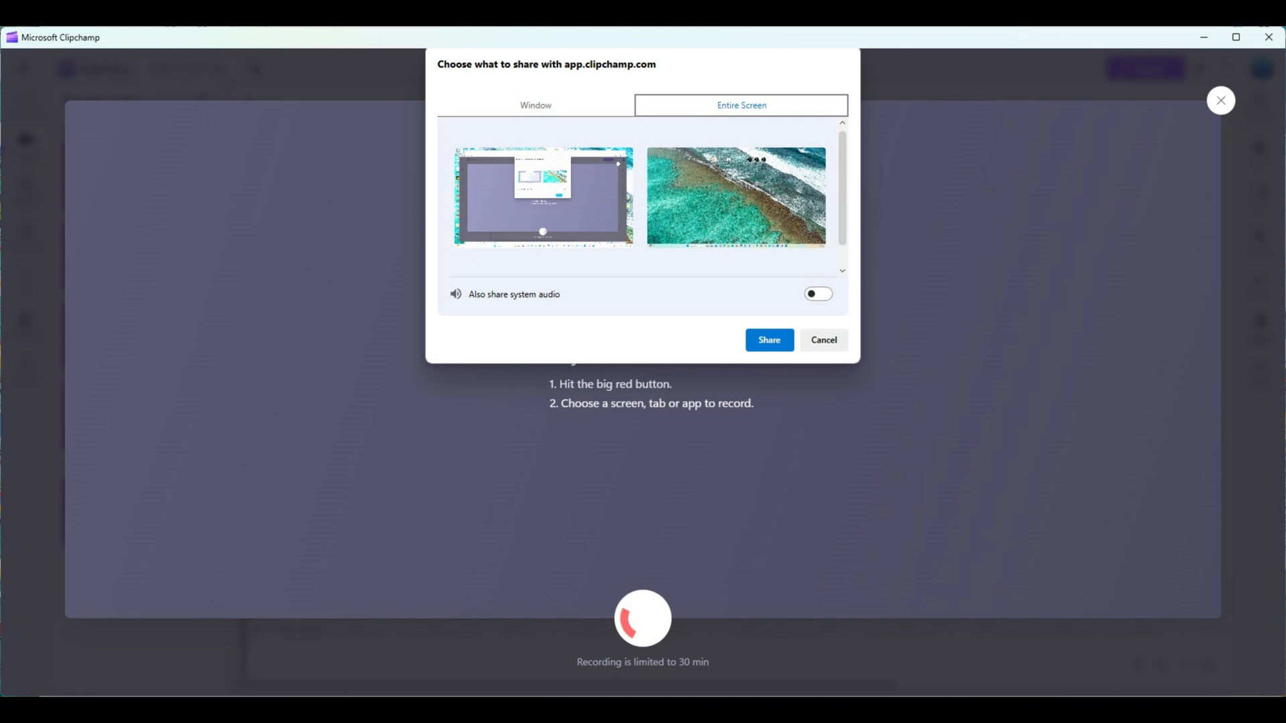
Step: Share Screen 2 as the entire screen for recording
left_click(734, 196)
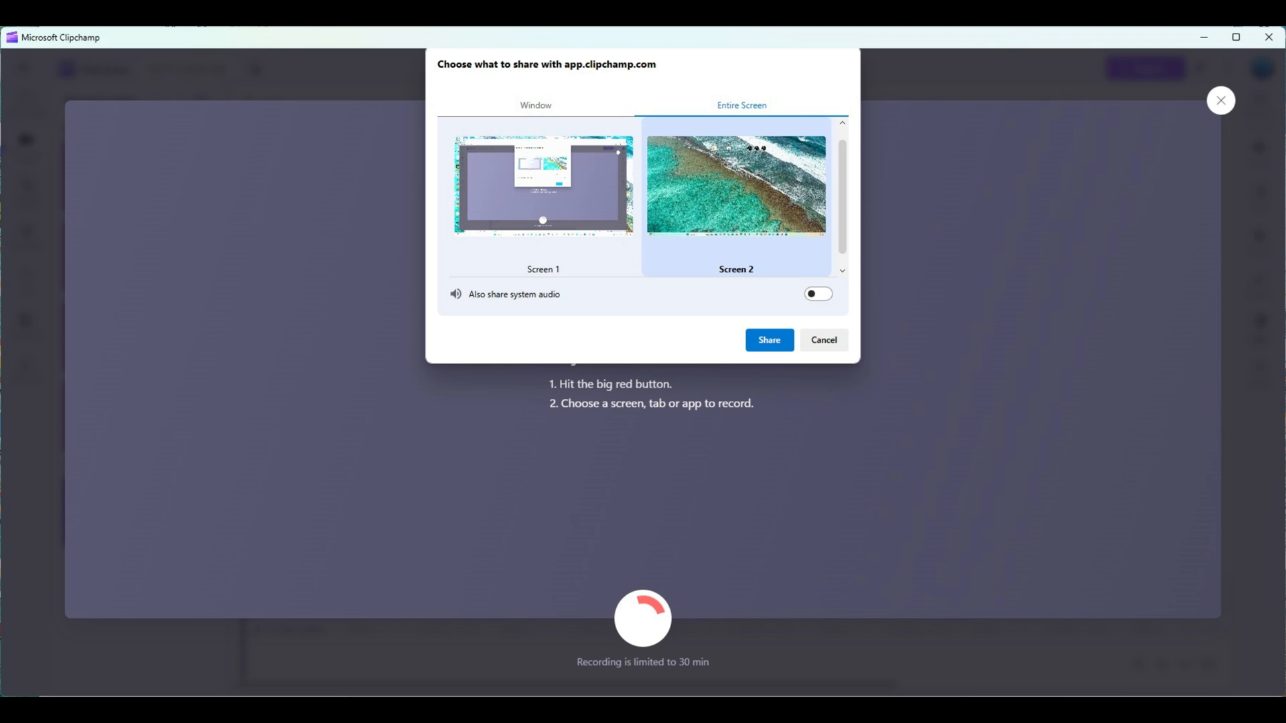
left_click(735, 183)
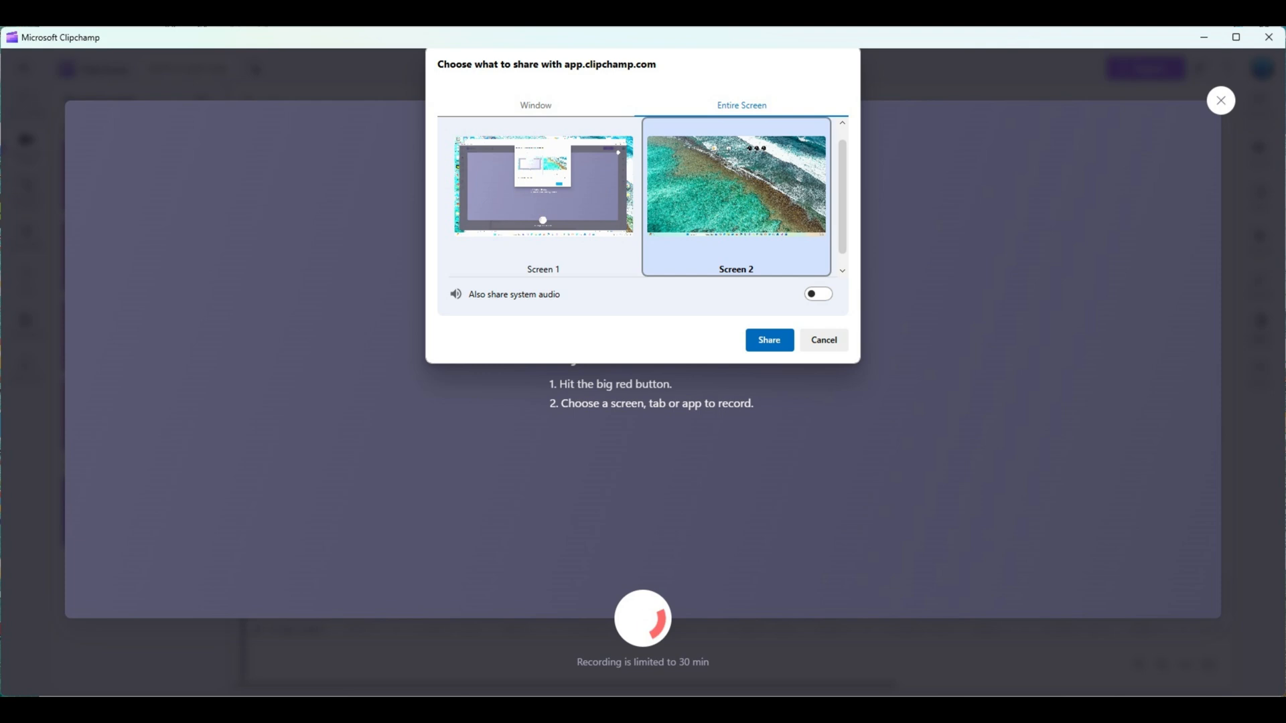
left_click(768, 340)
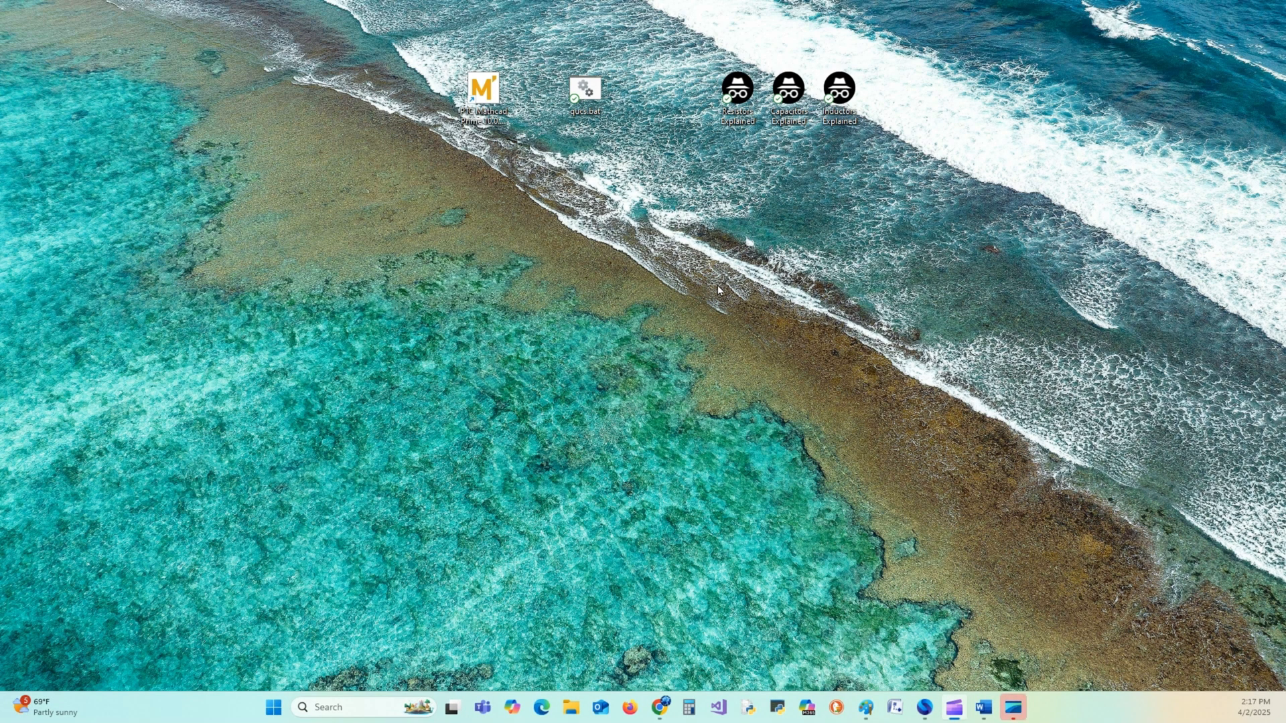
mouse_move(468, 253)
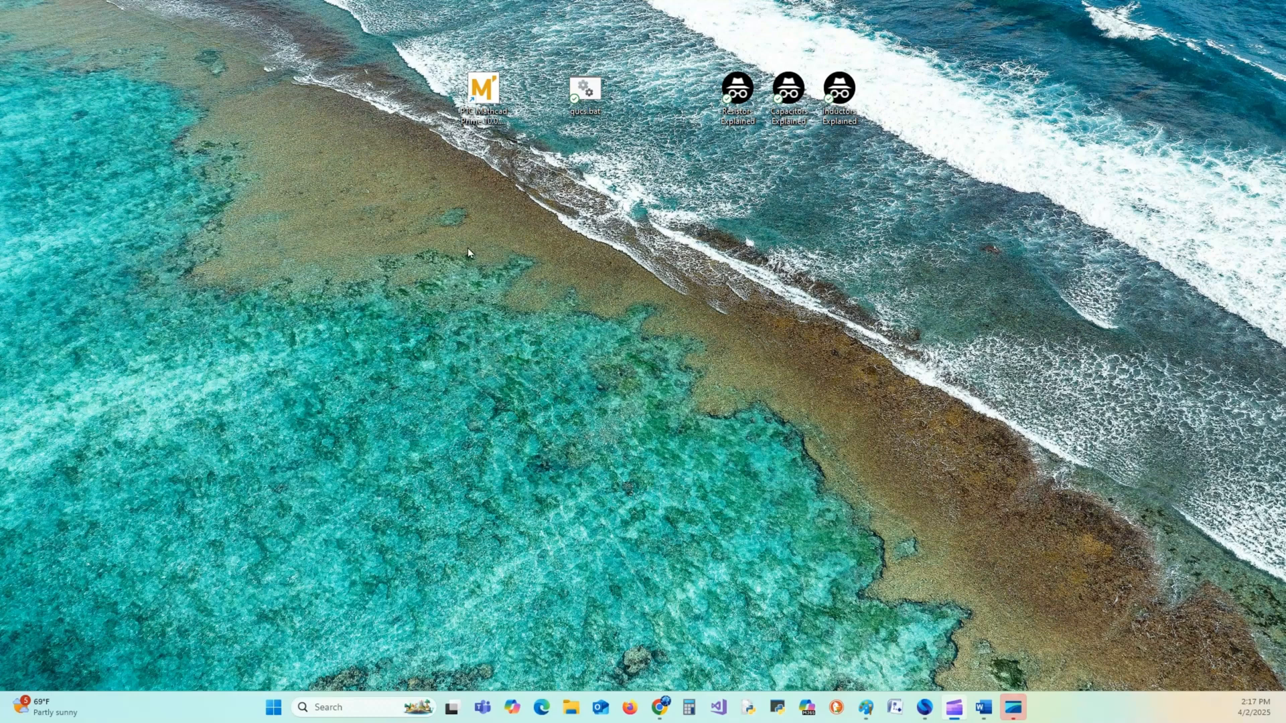
mouse_move(584, 90)
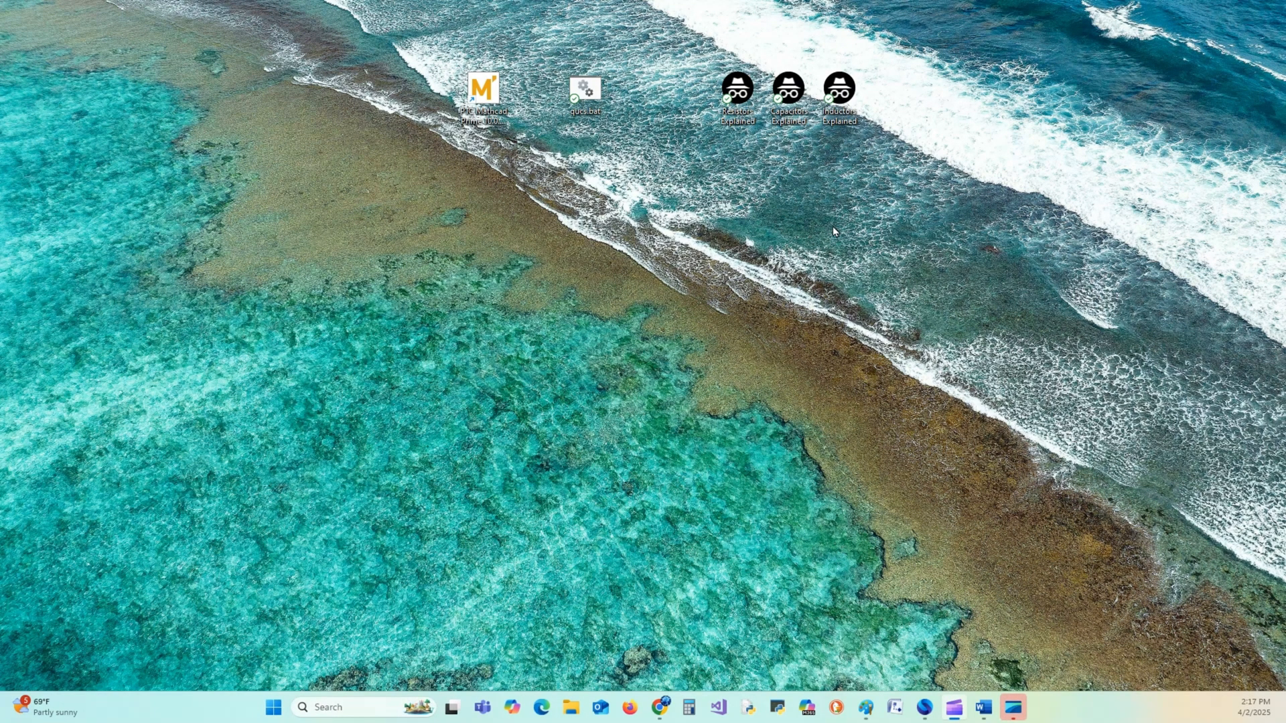
Step: Launch Qucs, open the RC Circuit project and its RC Circuit Equations schematic
double_click(584, 87)
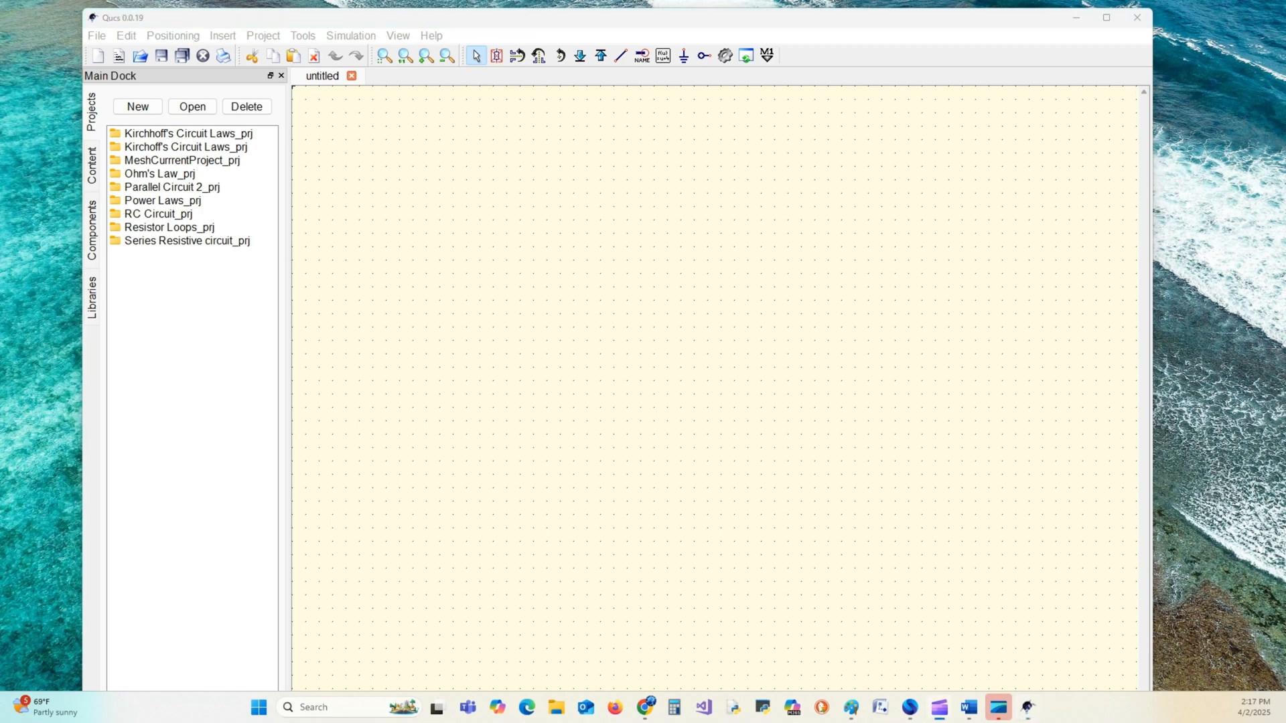
mouse_move(66, 148)
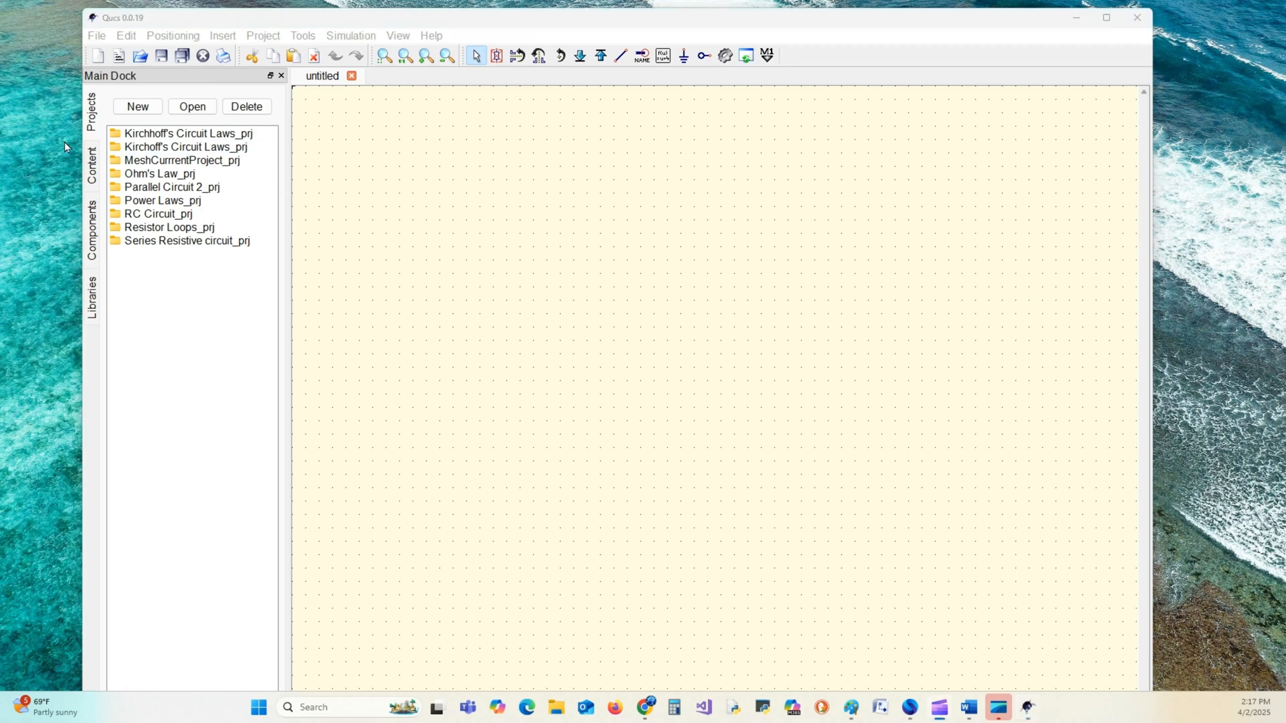
left_click(158, 214)
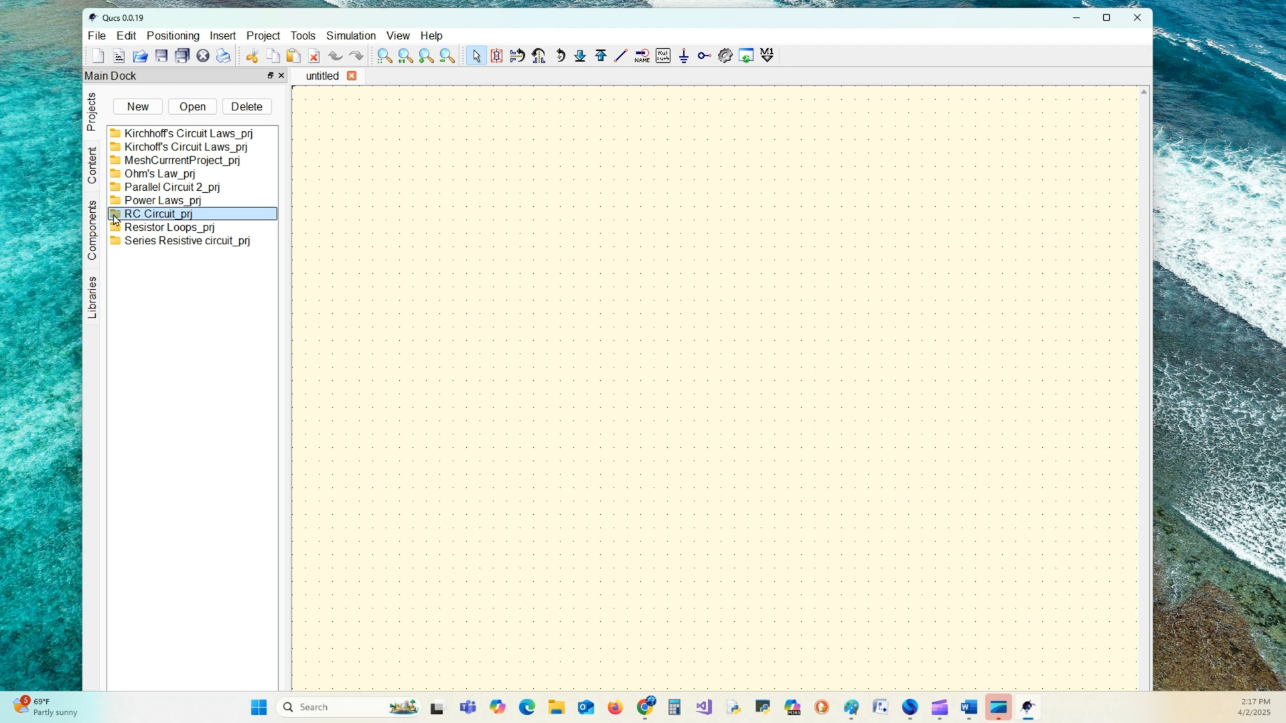
double_click(158, 214)
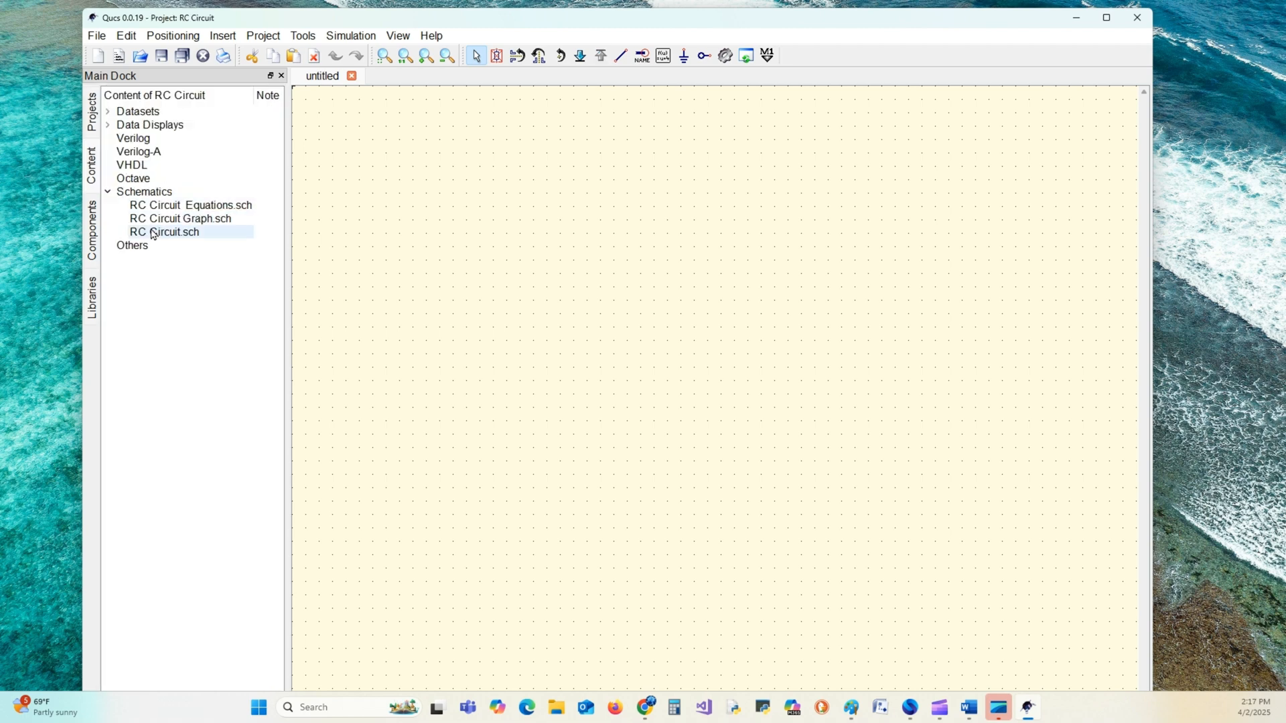
double_click(190, 204)
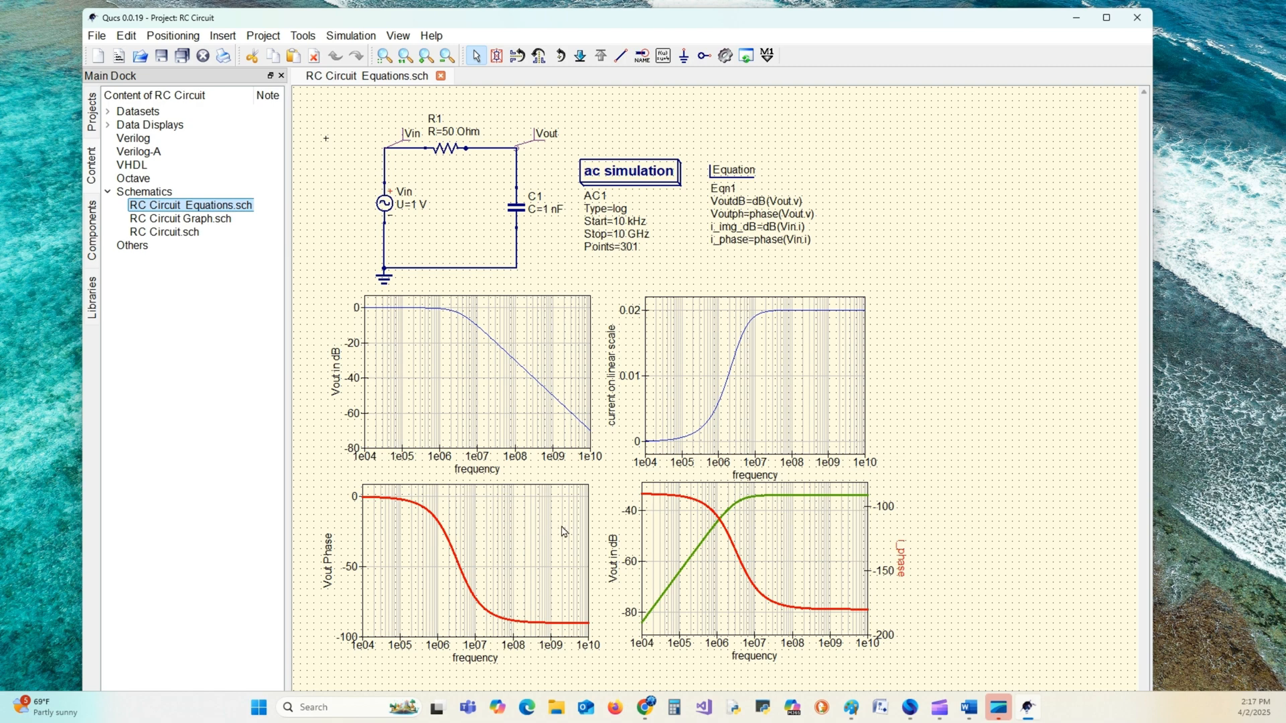
mouse_move(713, 153)
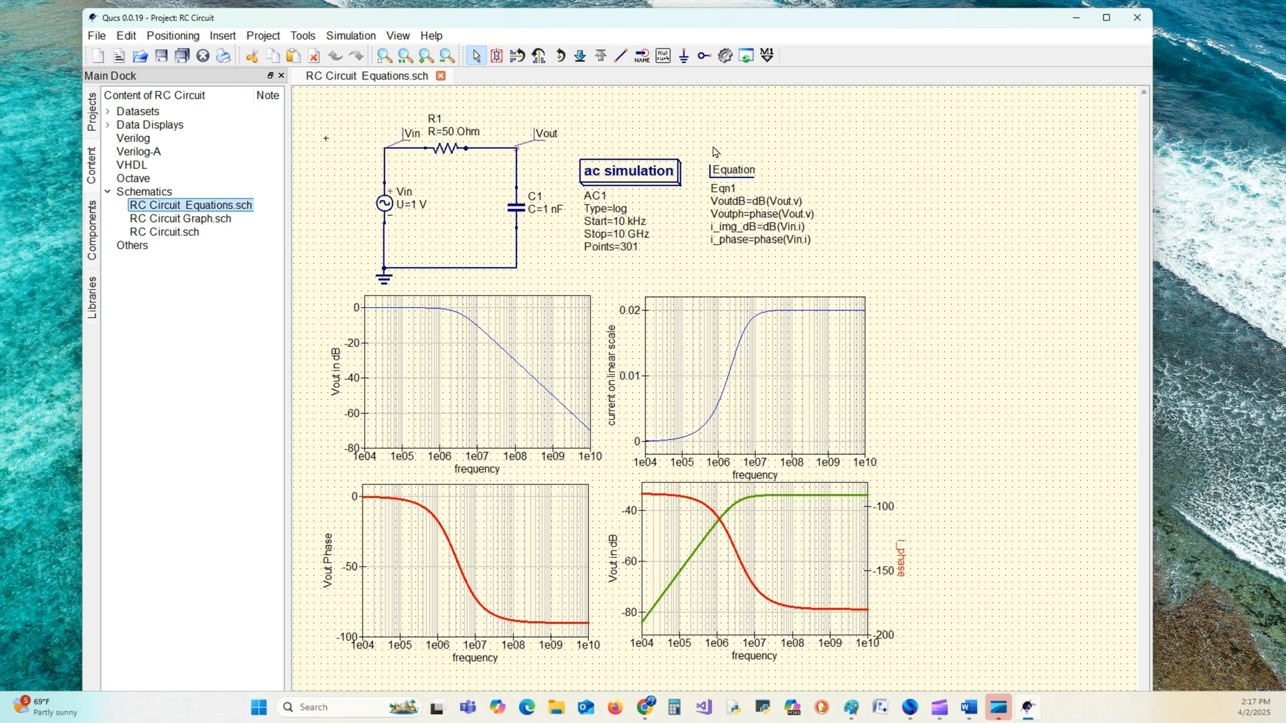
mouse_move(629, 123)
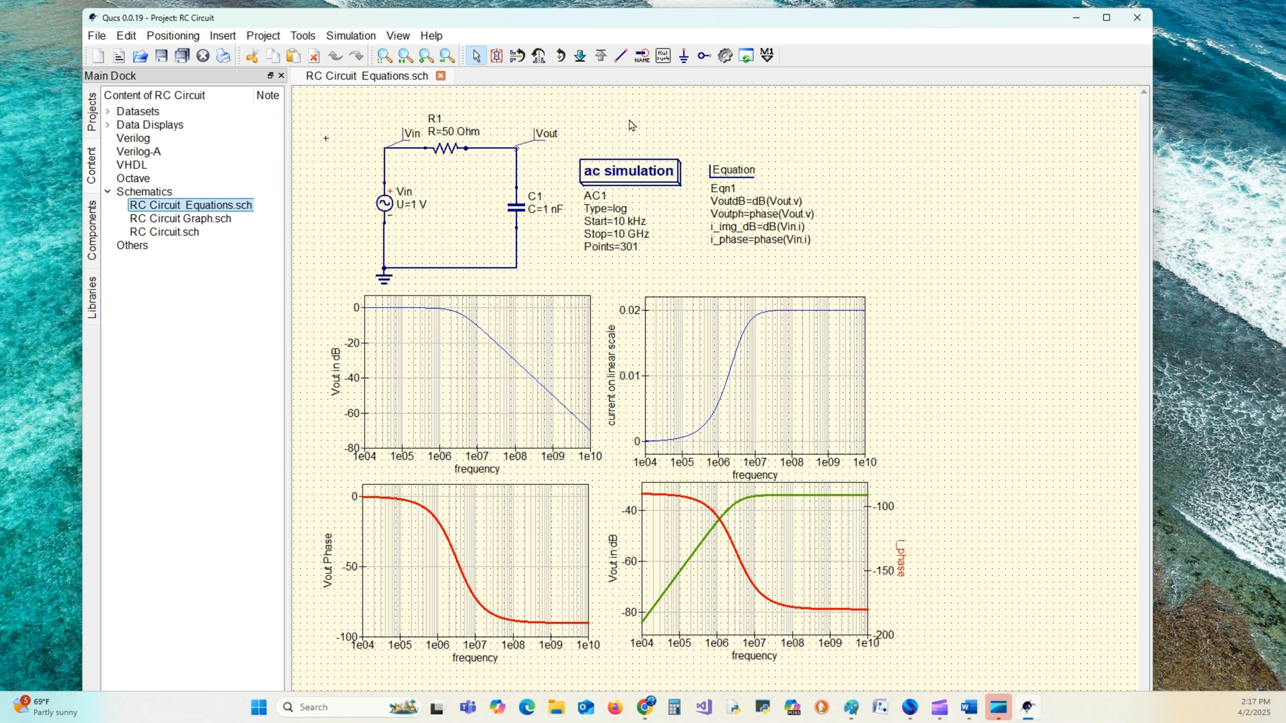
mouse_move(424, 121)
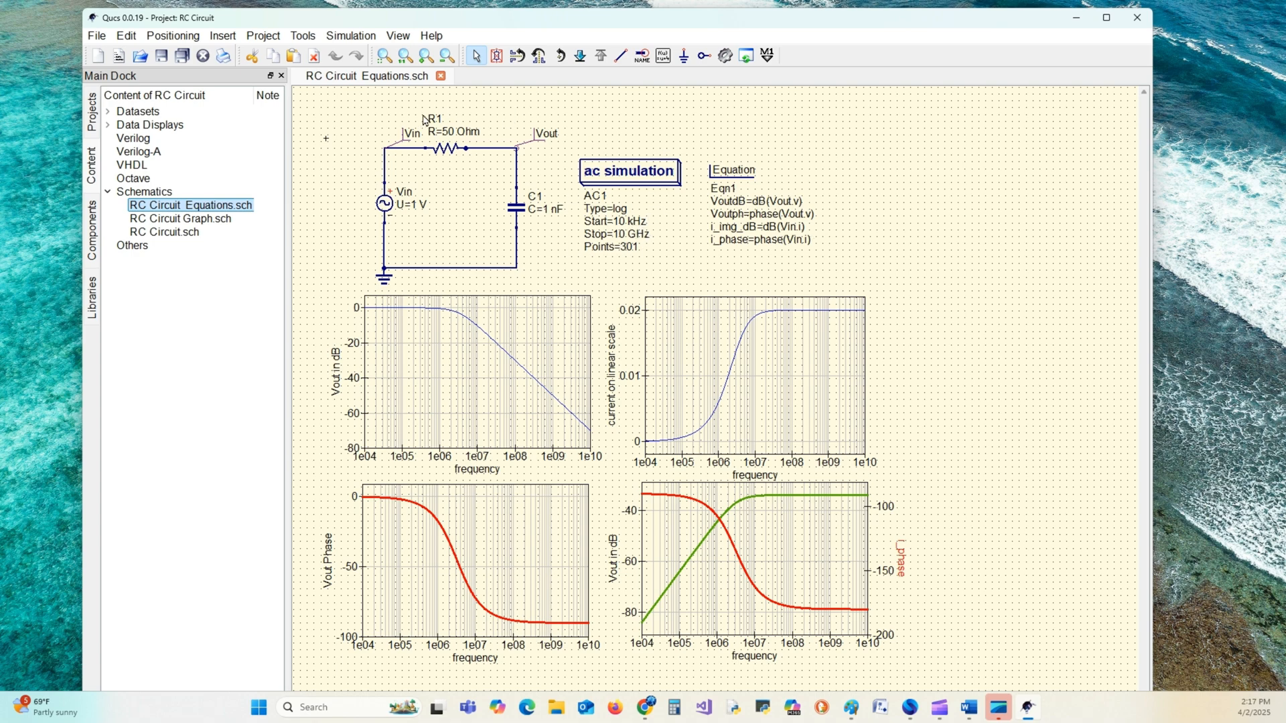
mouse_move(1008, 448)
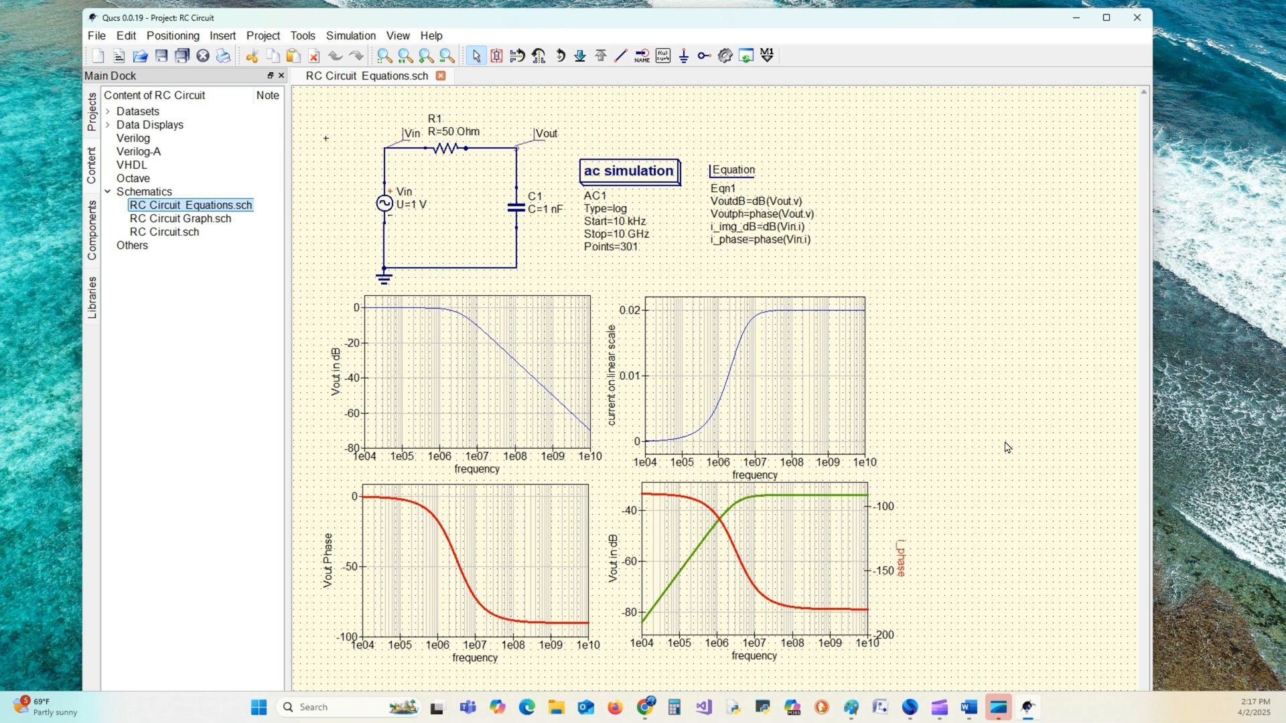
mouse_move(997, 443)
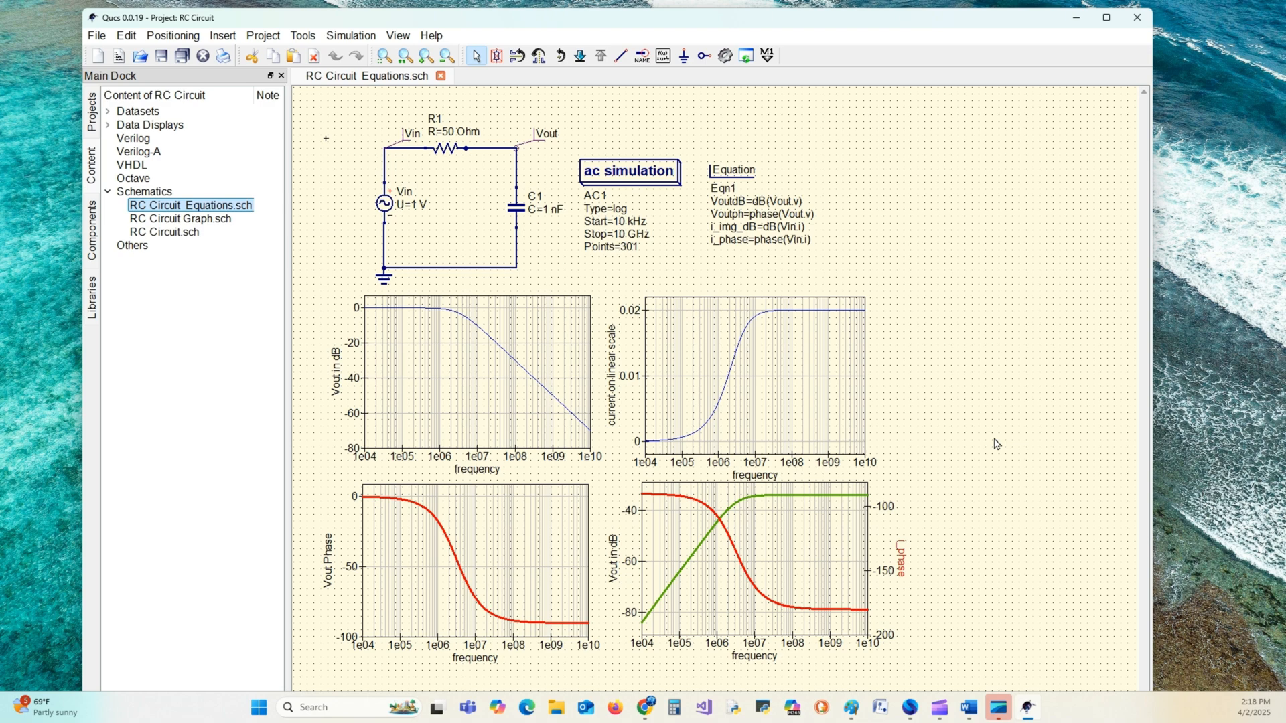
mouse_move(1001, 439)
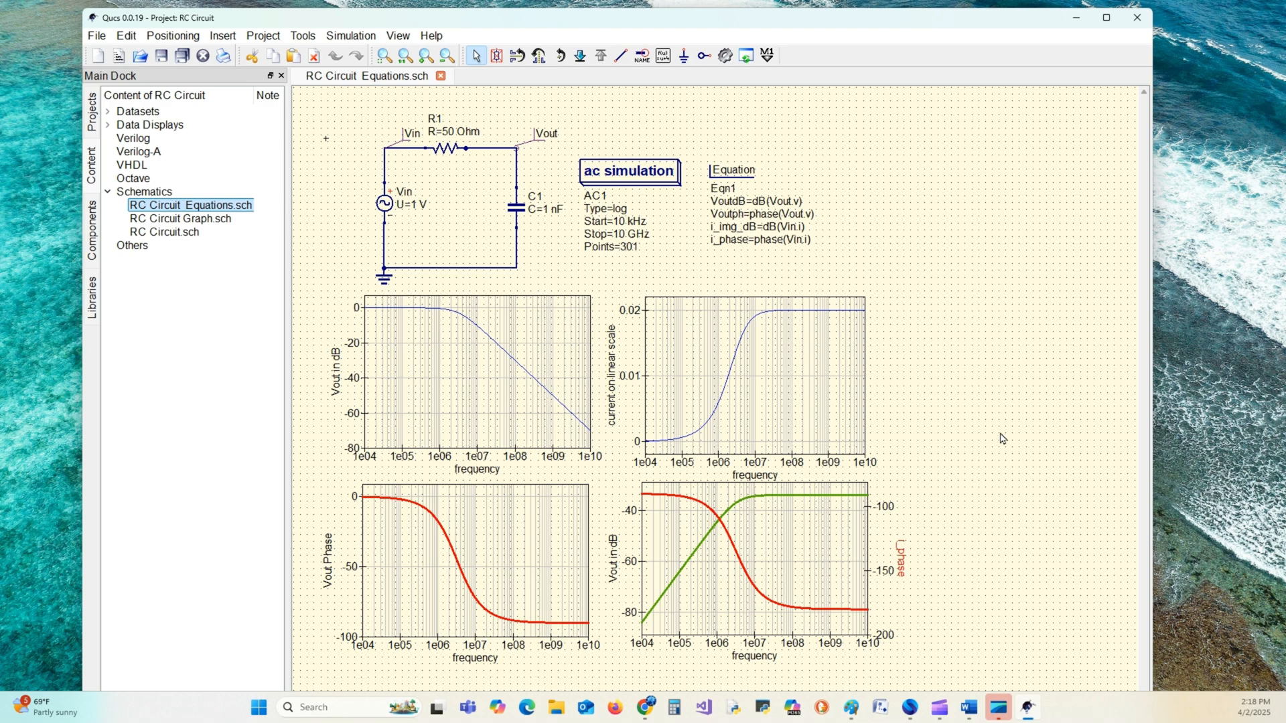
mouse_move(211, 194)
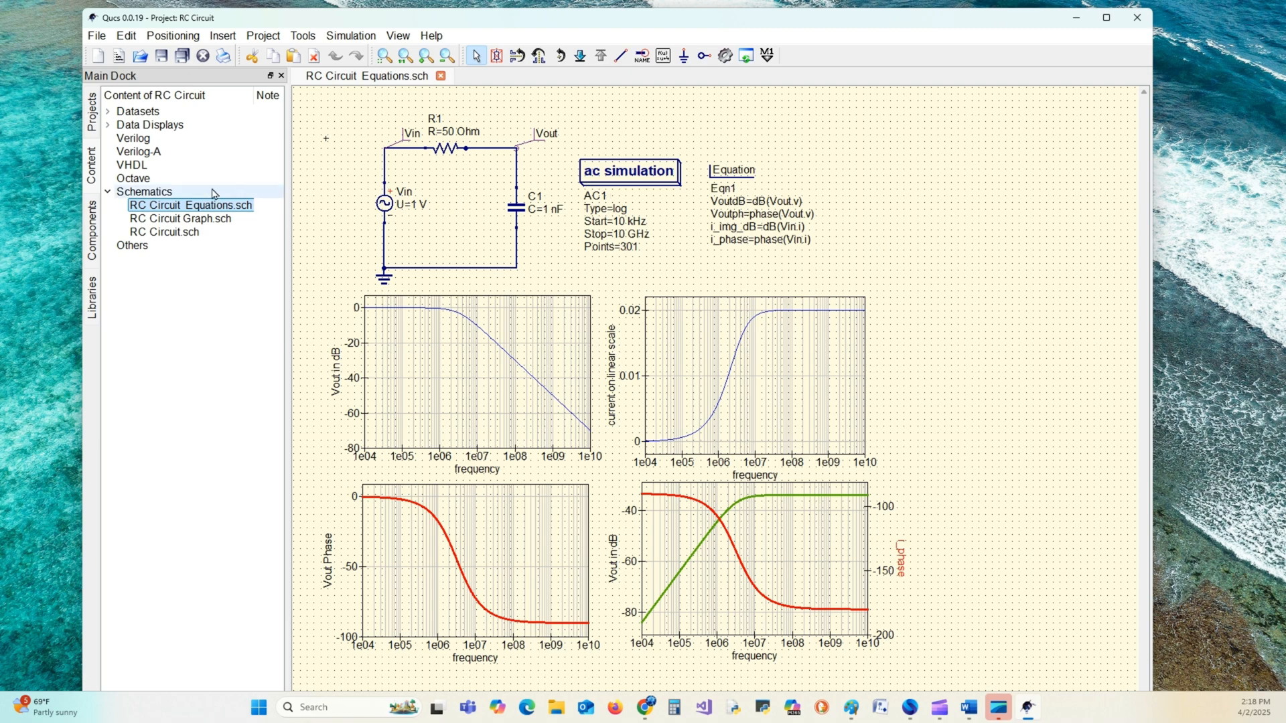